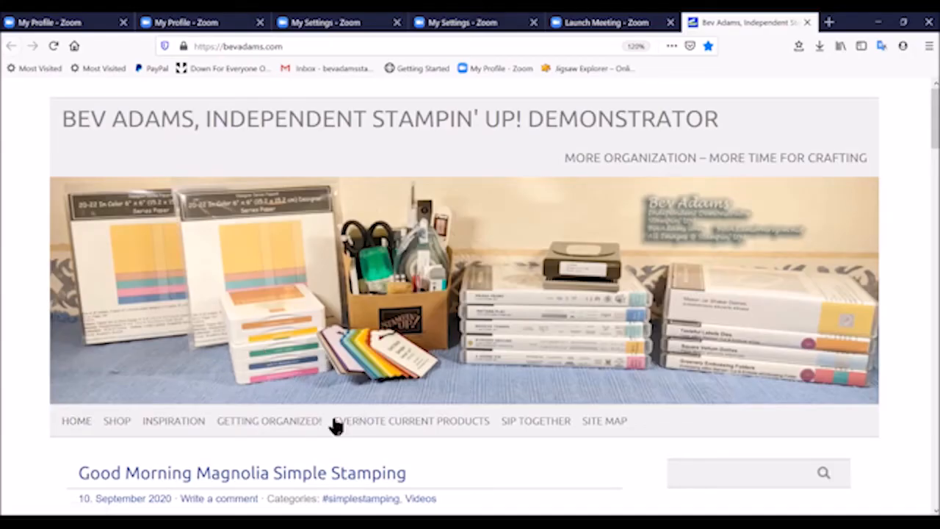
Step: Go to the Shop page and scroll down to the Shop My Stampin' Up! Store link and clearance rack
{"action": "left_click", "coordinate": [116, 420]}
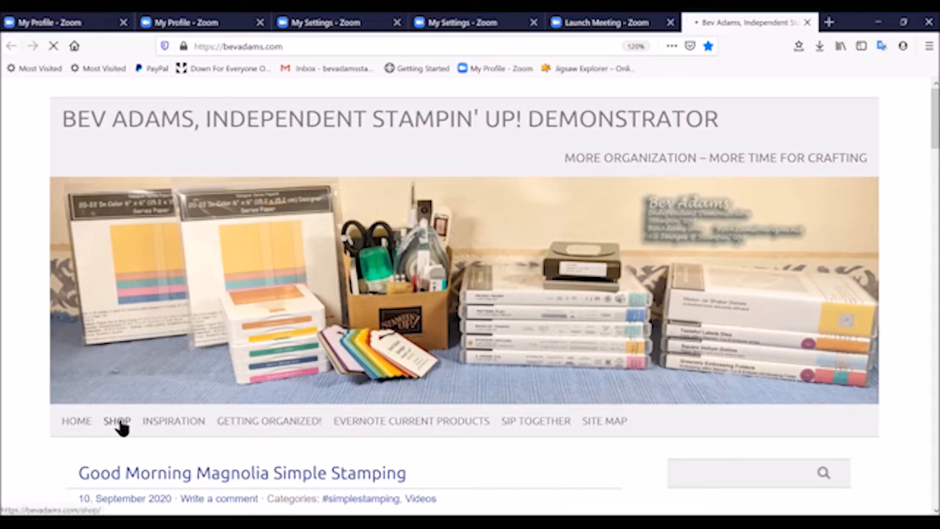
{"action": "left_click", "coordinate": [116, 420]}
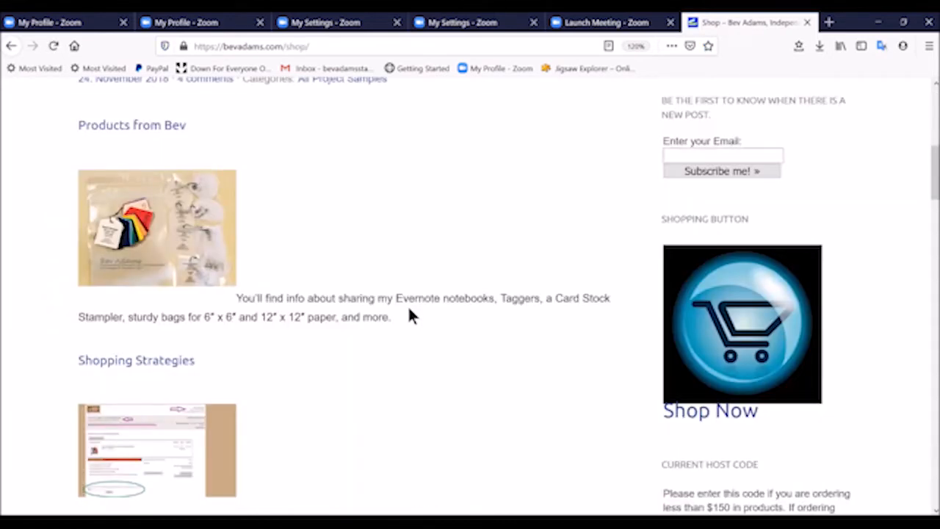
{"action": "scroll", "scroll_direction": "down", "scroll_amount": 3}
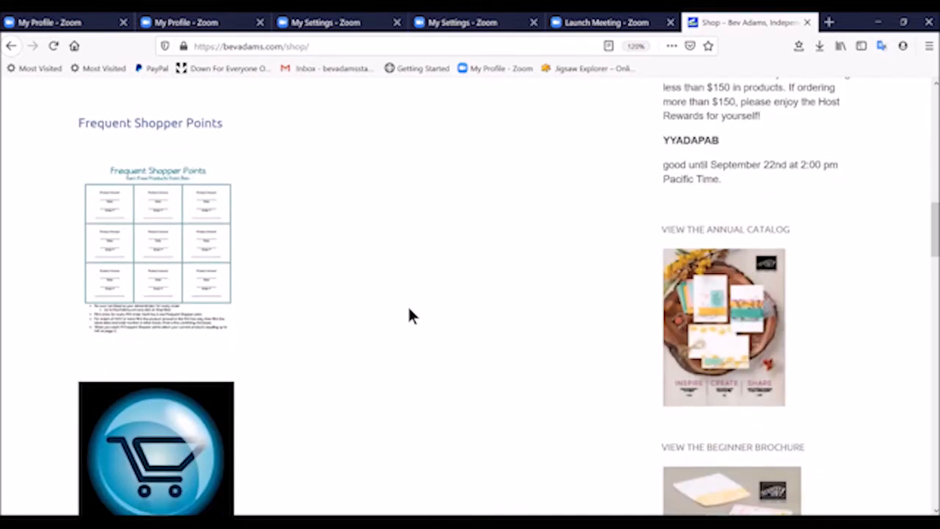
{"action": "scroll", "scroll_direction": "down", "scroll_amount": 3}
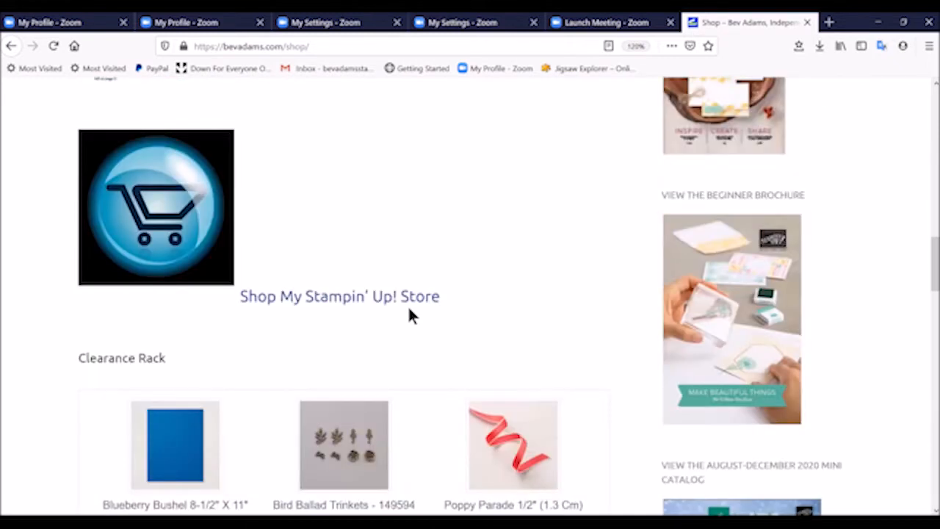
{"action": "mouse_move", "coordinate": [389, 257]}
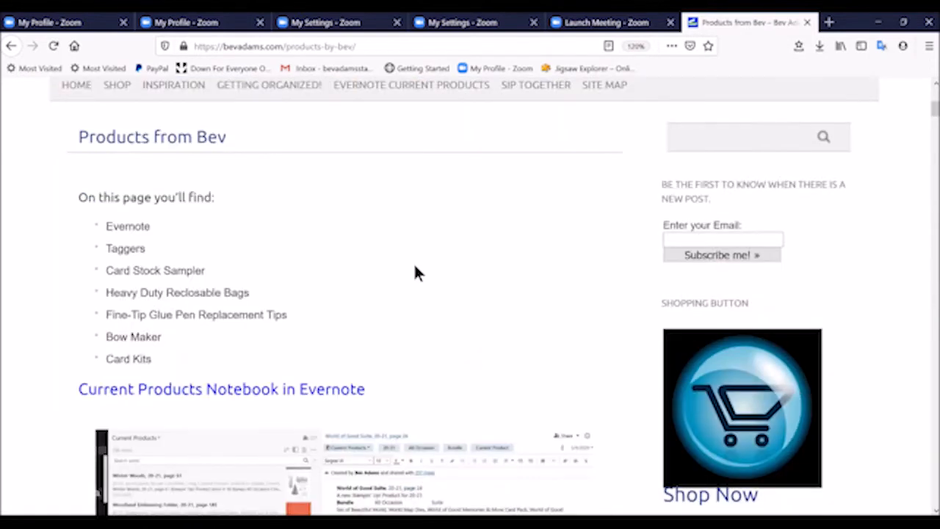
{"action": "scroll", "scroll_direction": "down", "scroll_amount": 3}
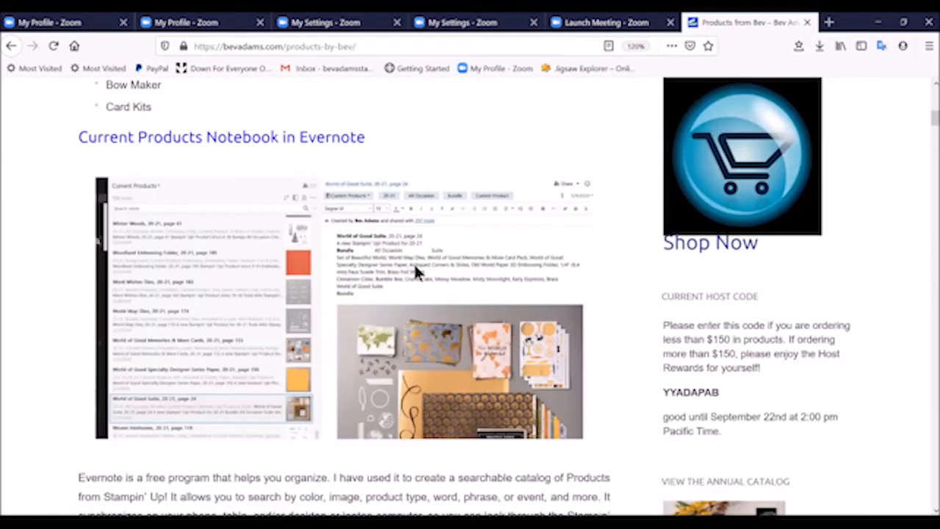
{"action": "mouse_move", "coordinate": [132, 158]}
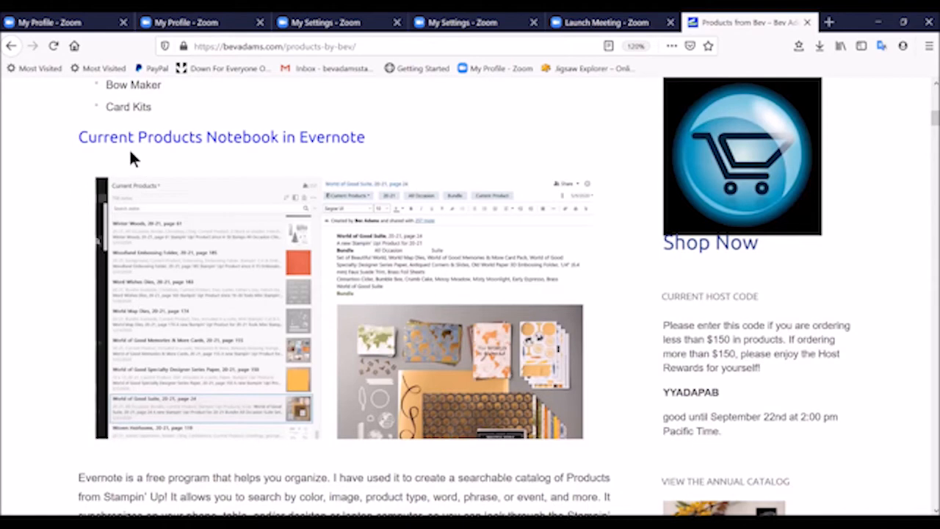
{"action": "mouse_move", "coordinate": [491, 326]}
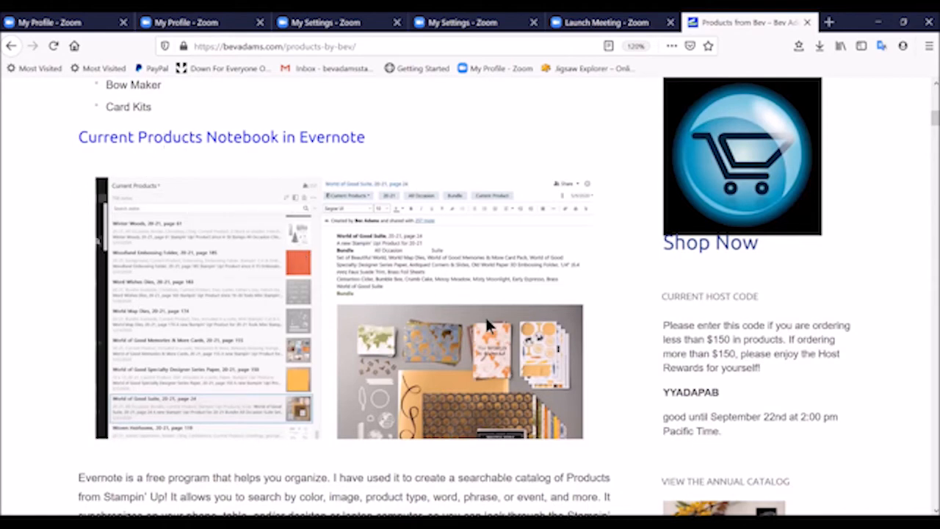
{"action": "scroll", "scroll_direction": "down", "scroll_amount": 3}
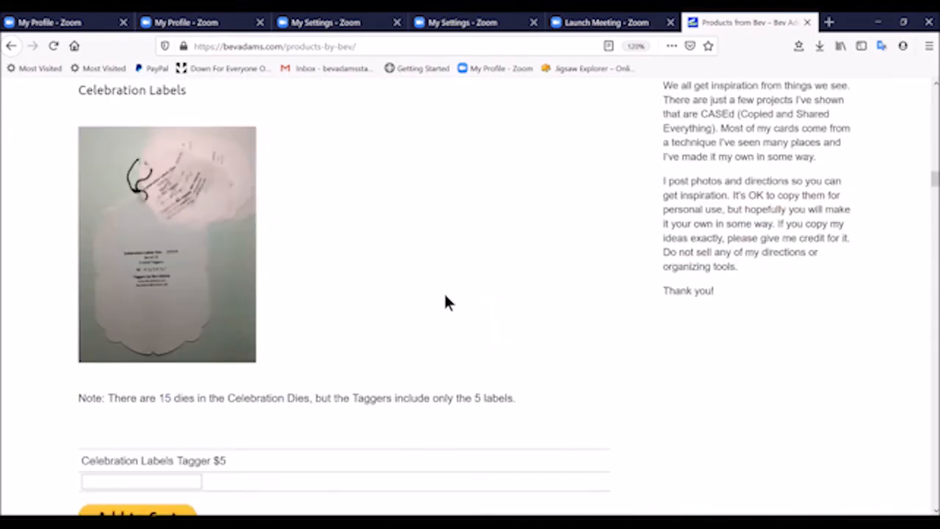
{"action": "scroll", "scroll_direction": "down", "scroll_amount": 3}
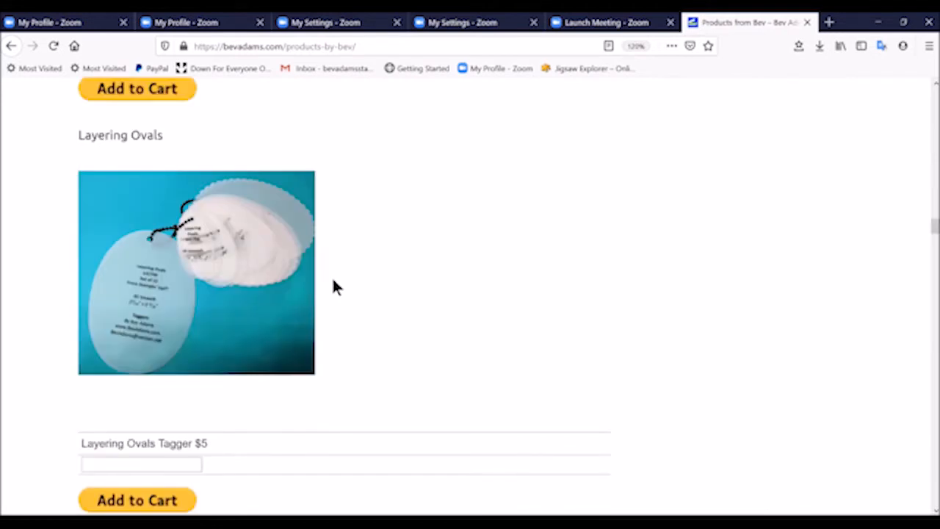
{"action": "mouse_move", "coordinate": [125, 357]}
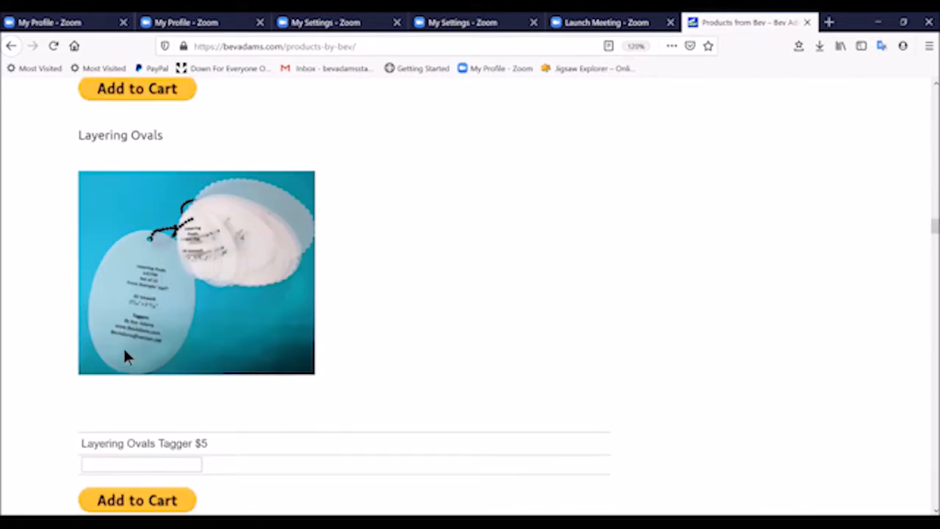
{"action": "mouse_move", "coordinate": [441, 179]}
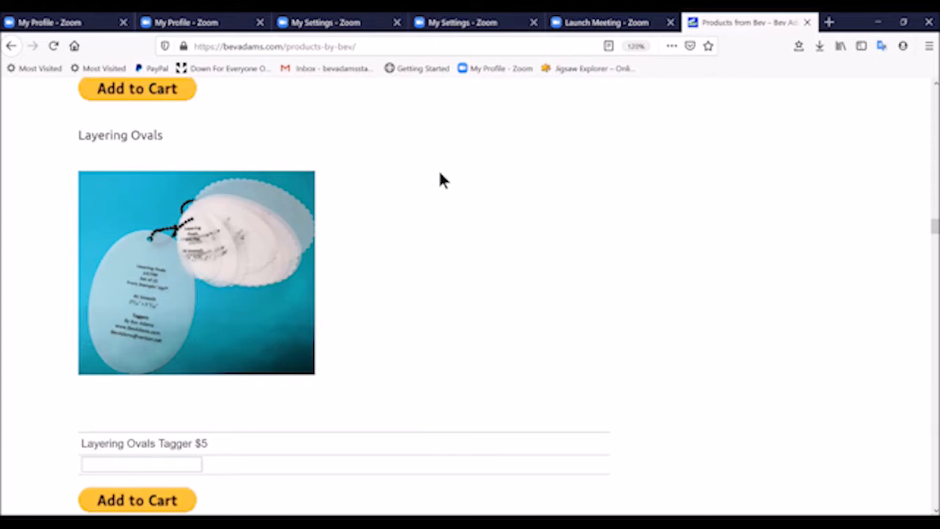
{"action": "mouse_move", "coordinate": [370, 223]}
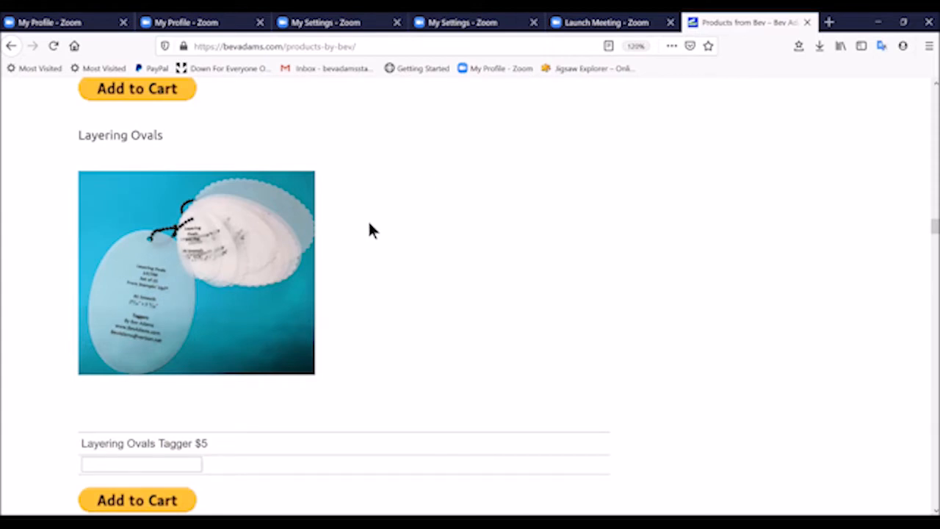
{"action": "mouse_move", "coordinate": [138, 294]}
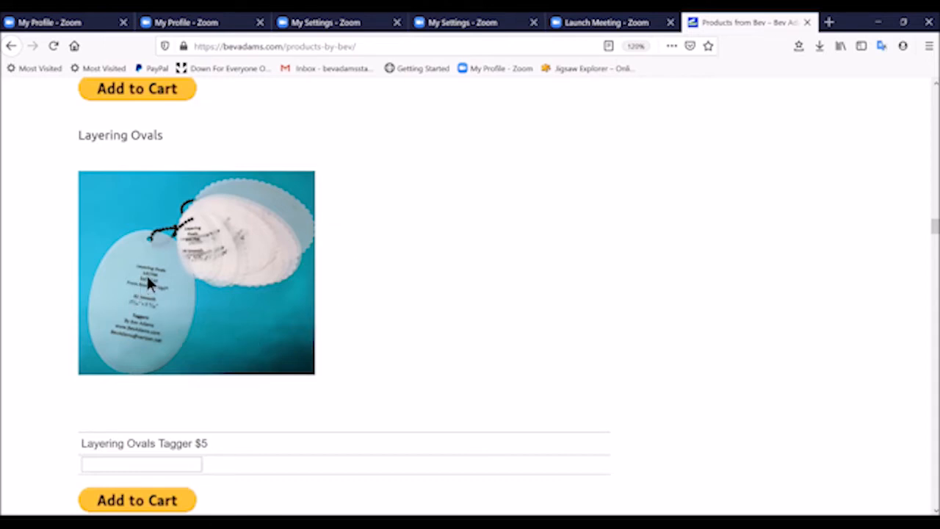
{"action": "mouse_move", "coordinate": [191, 308]}
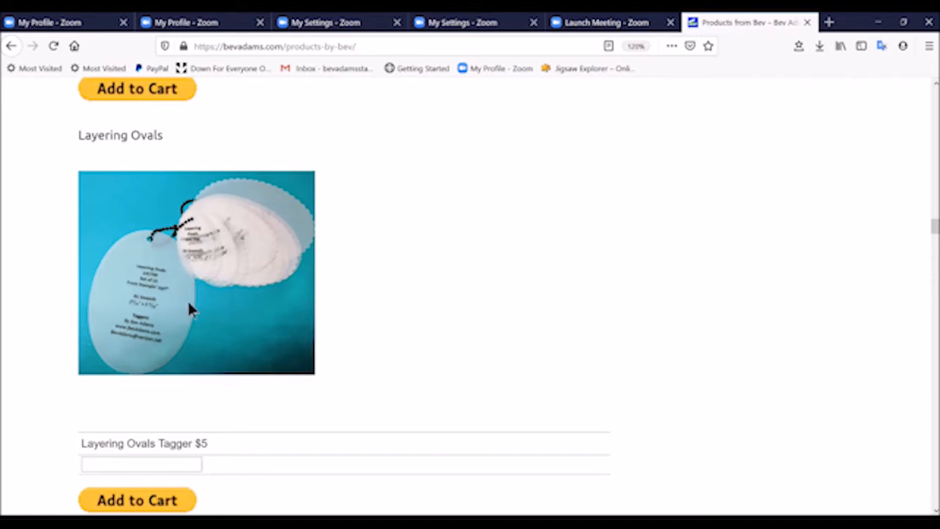
{"action": "mouse_move", "coordinate": [162, 294]}
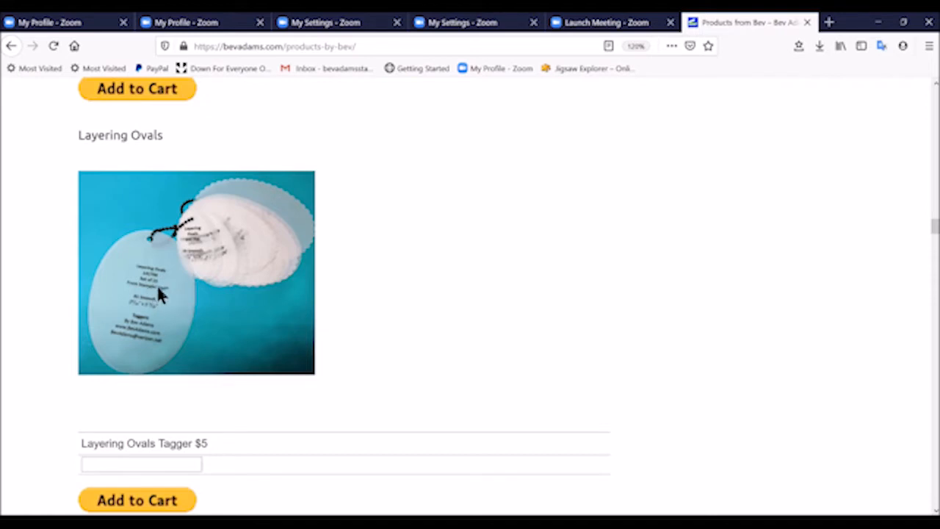
{"action": "mouse_move", "coordinate": [156, 311]}
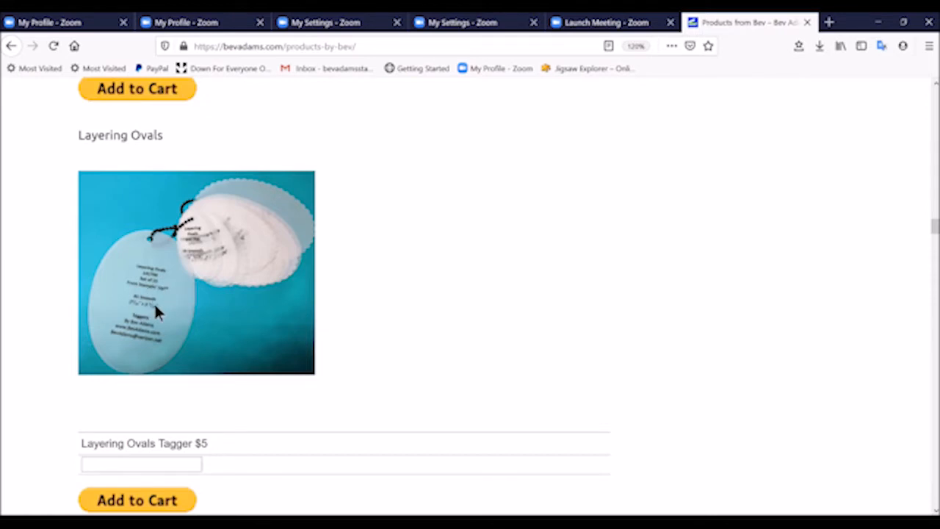
{"action": "mouse_move", "coordinate": [169, 311]}
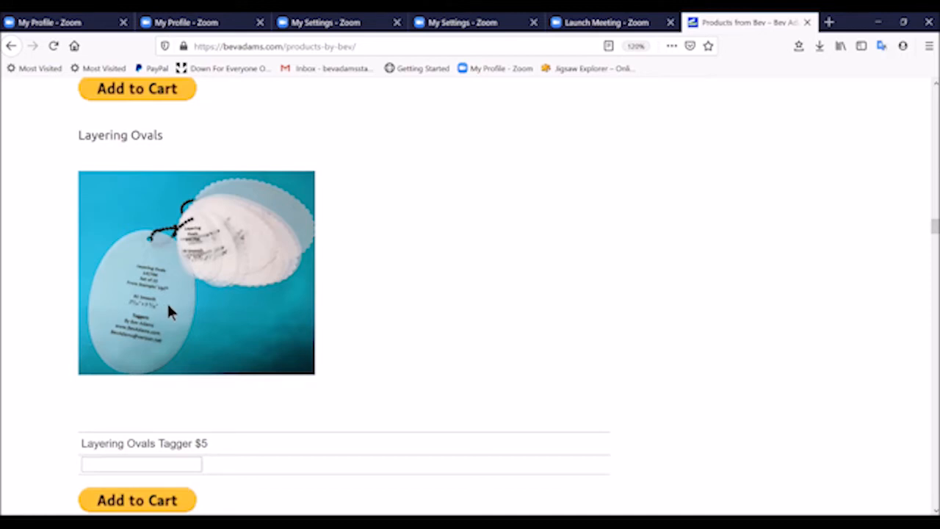
{"action": "scroll", "scroll_direction": "up", "scroll_amount": 3}
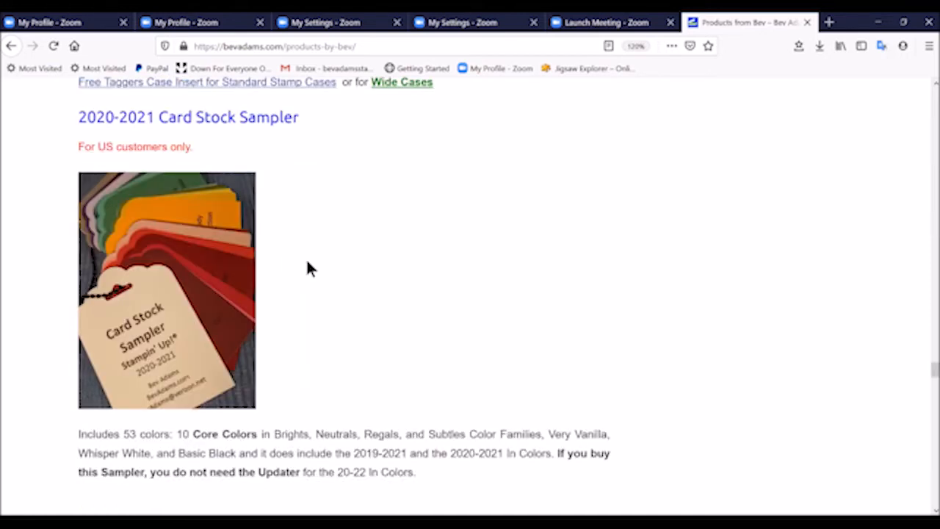
{"action": "scroll", "scroll_direction": "down", "scroll_amount": 3}
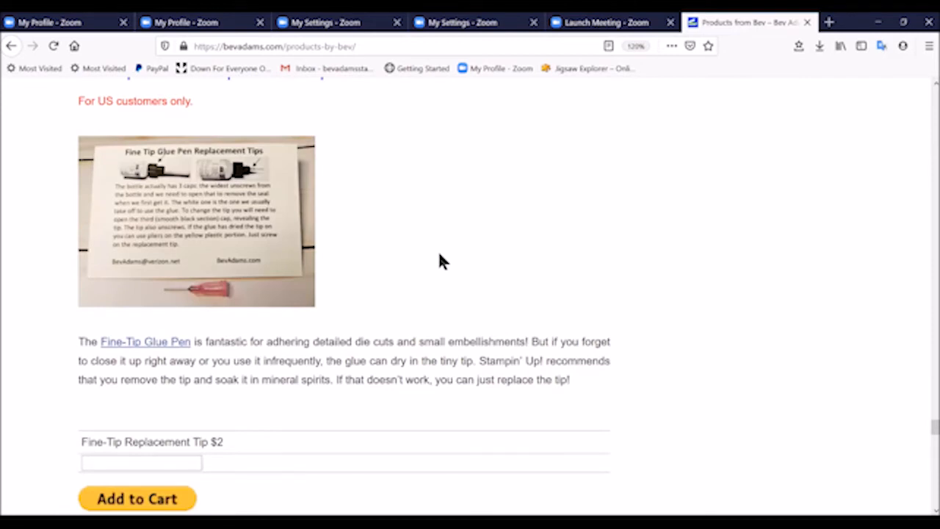
{"action": "scroll", "scroll_direction": "down", "scroll_amount": 3}
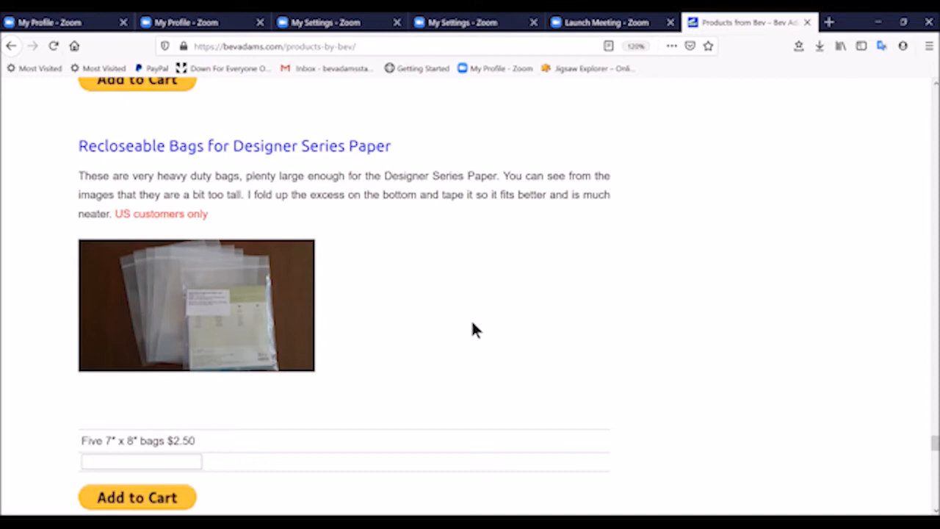
{"action": "scroll", "scroll_direction": "down", "scroll_amount": 3}
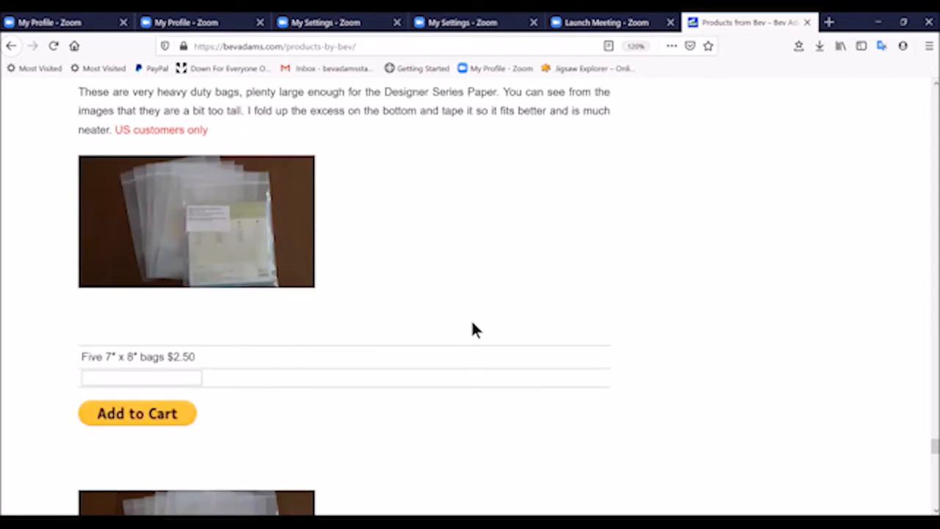
{"action": "scroll", "scroll_direction": "down", "scroll_amount": 3}
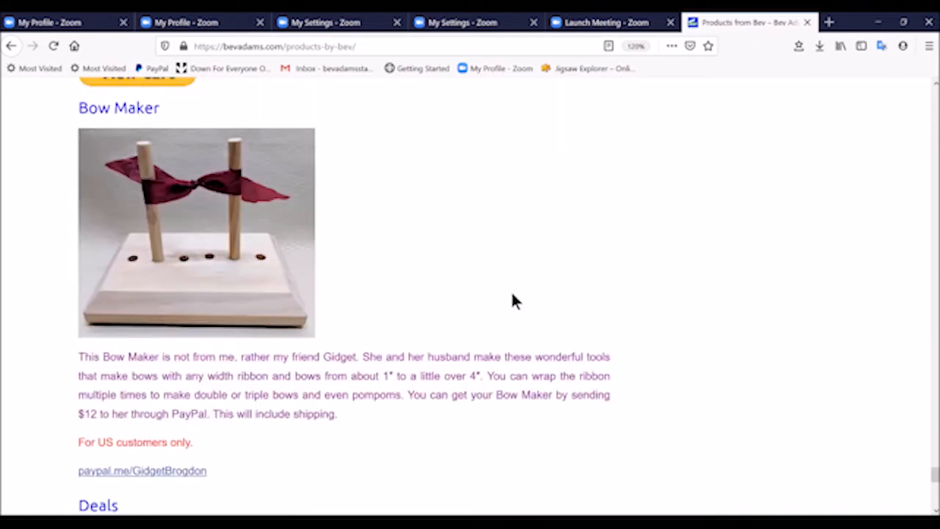
{"action": "mouse_move", "coordinate": [505, 308]}
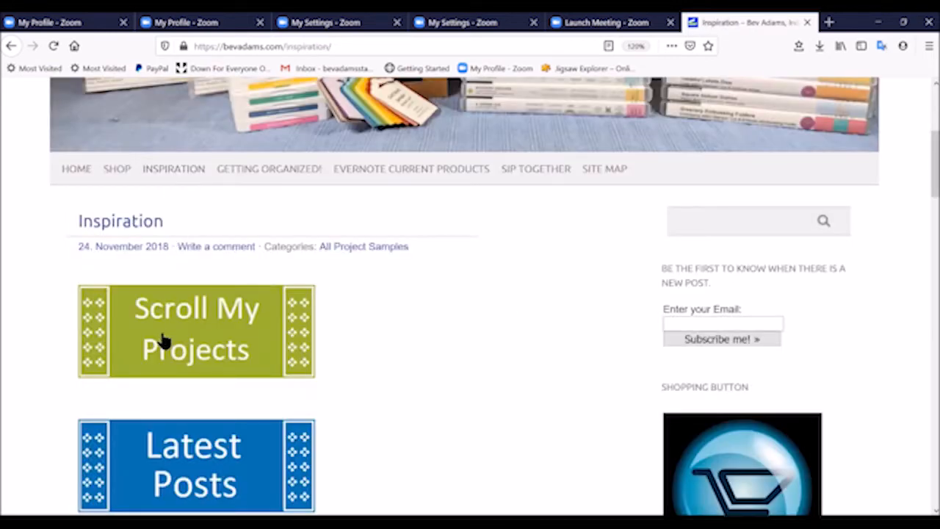
Step: Scroll through the Inspiration page and the Getting Organized! resources grid of ink, tool and storage tips
{"action": "scroll", "scroll_direction": "down", "scroll_amount": 3}
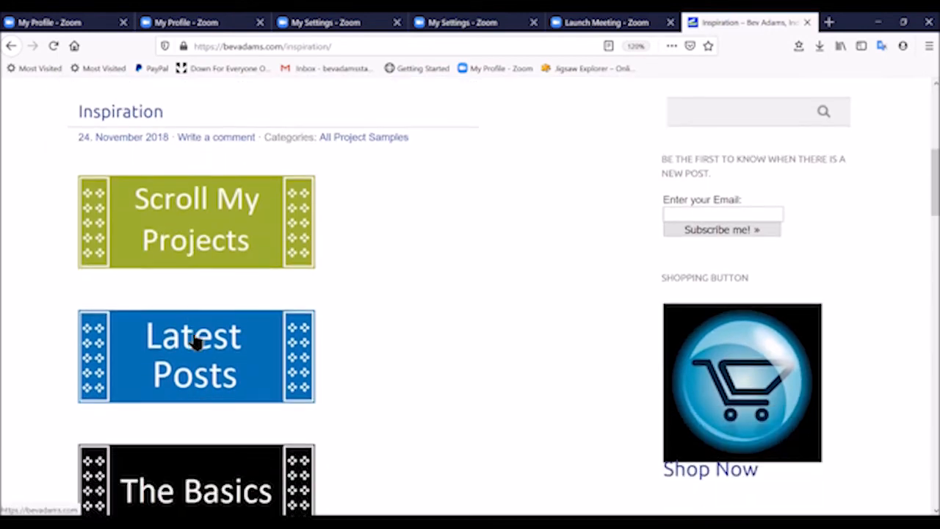
{"action": "scroll", "scroll_direction": "down", "scroll_amount": 3}
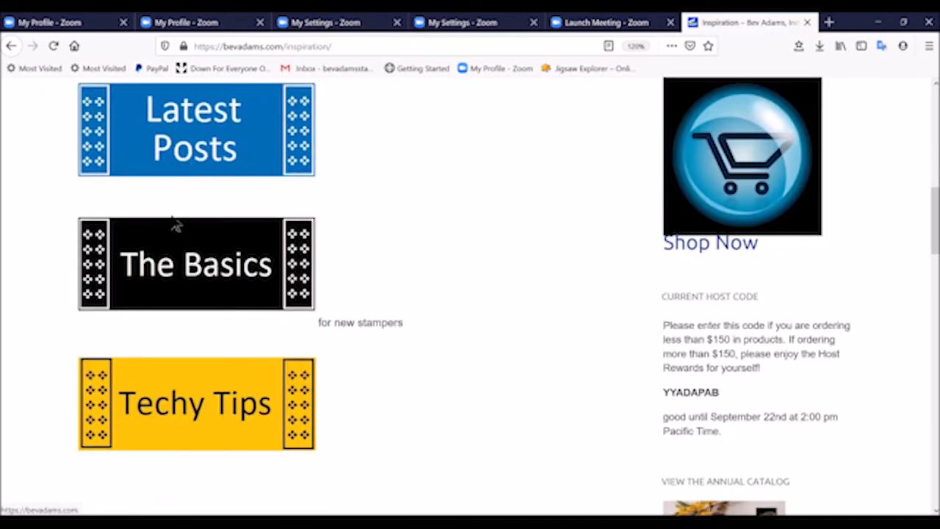
{"action": "mouse_move", "coordinate": [163, 287]}
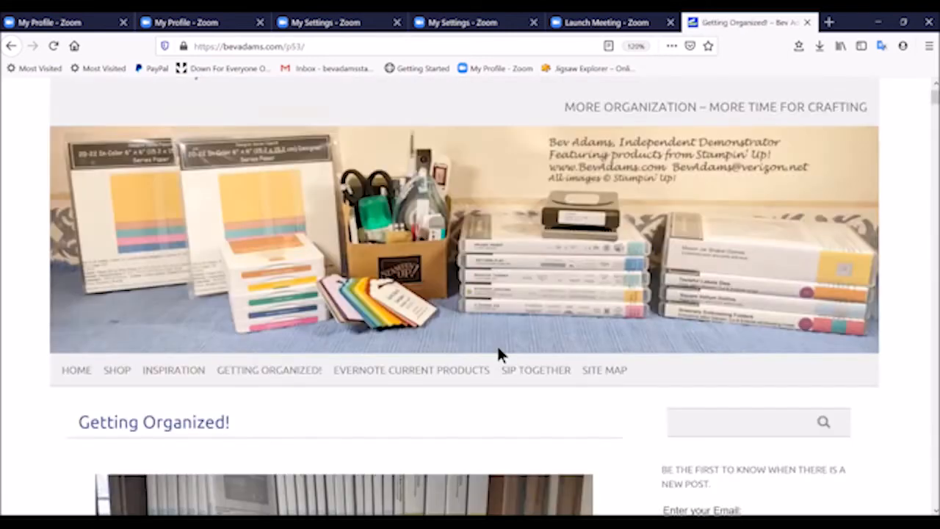
{"action": "scroll", "scroll_direction": "down", "scroll_amount": 3}
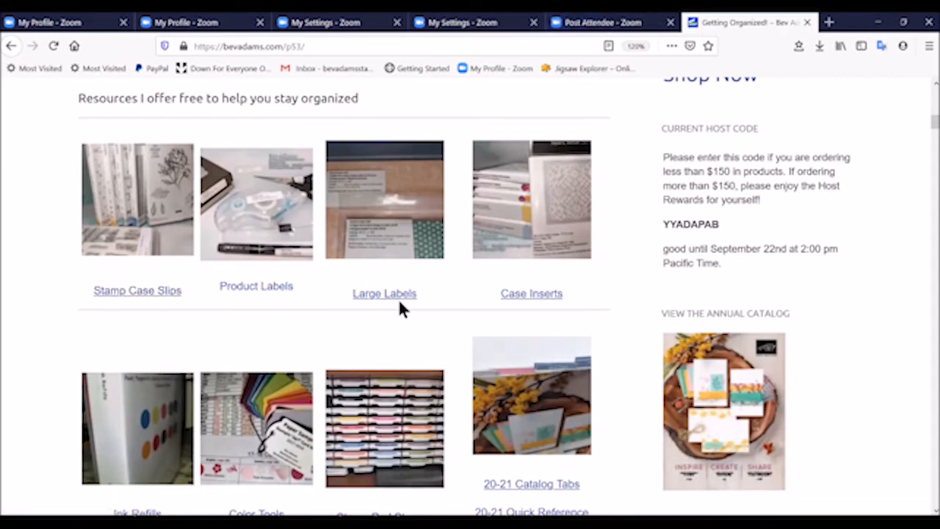
{"action": "scroll", "scroll_direction": "down", "scroll_amount": 3}
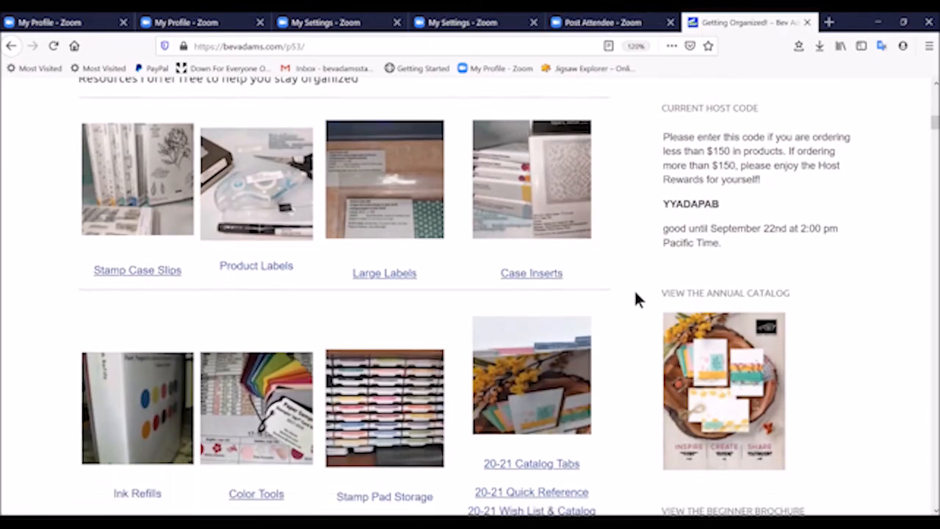
{"action": "scroll", "scroll_direction": "down", "scroll_amount": 3}
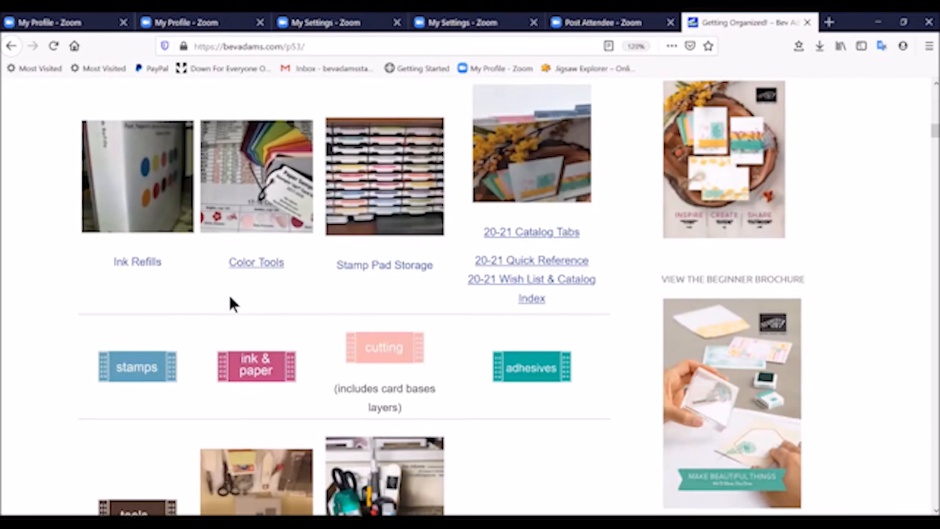
{"action": "mouse_move", "coordinate": [253, 273]}
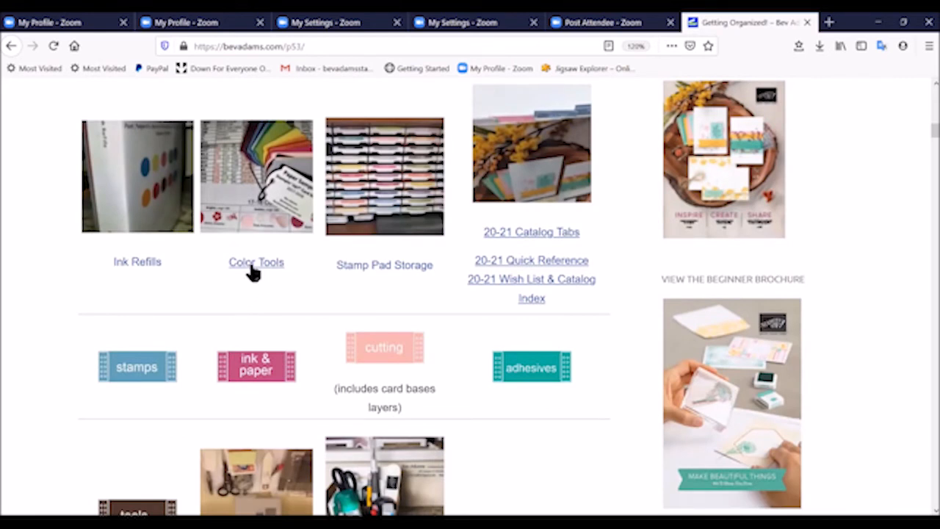
{"action": "mouse_move", "coordinate": [385, 264]}
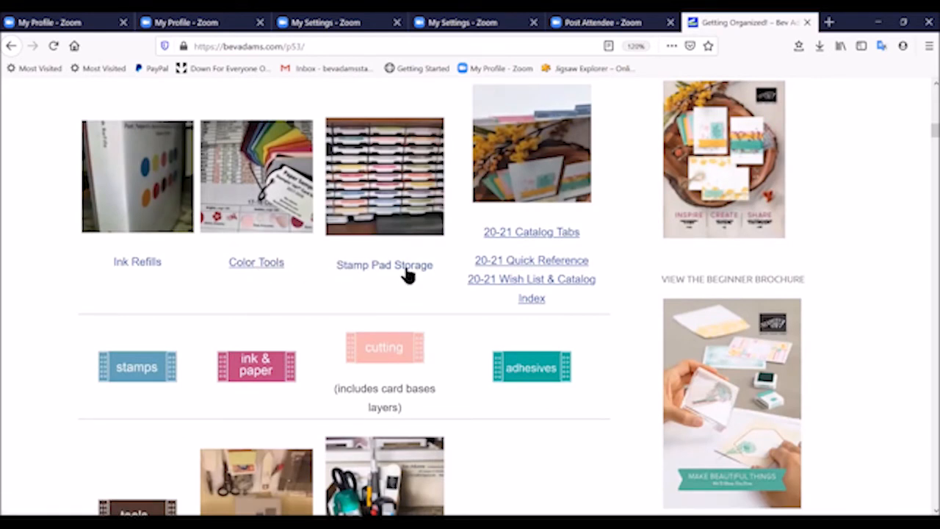
{"action": "mouse_move", "coordinate": [385, 265]}
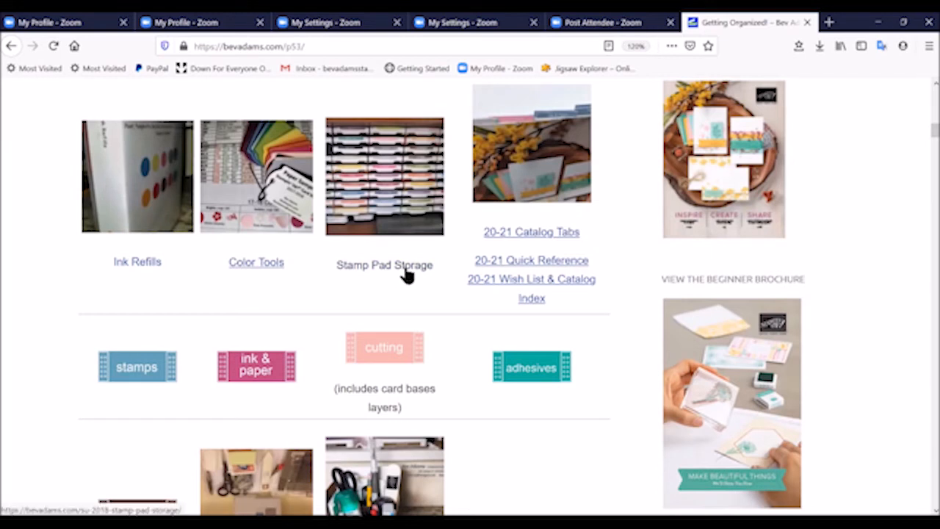
{"action": "mouse_move", "coordinate": [396, 267]}
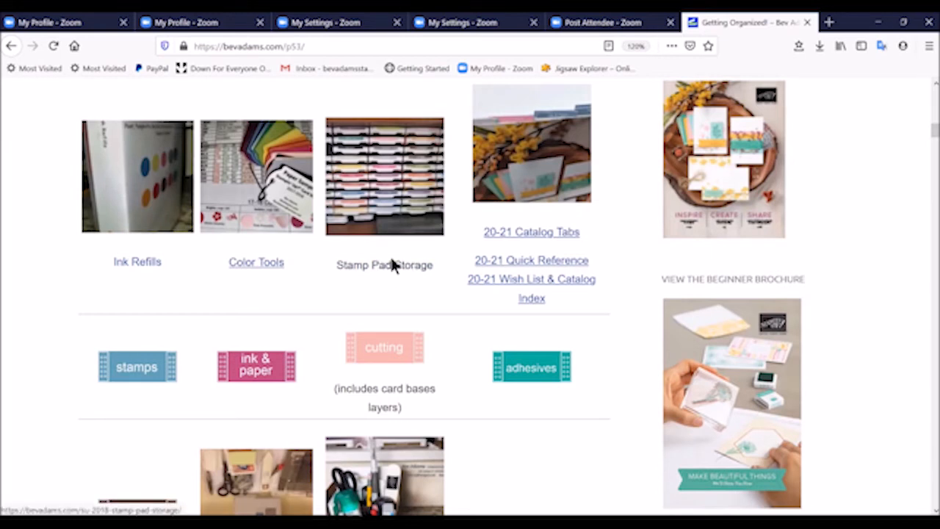
{"action": "mouse_move", "coordinate": [576, 260]}
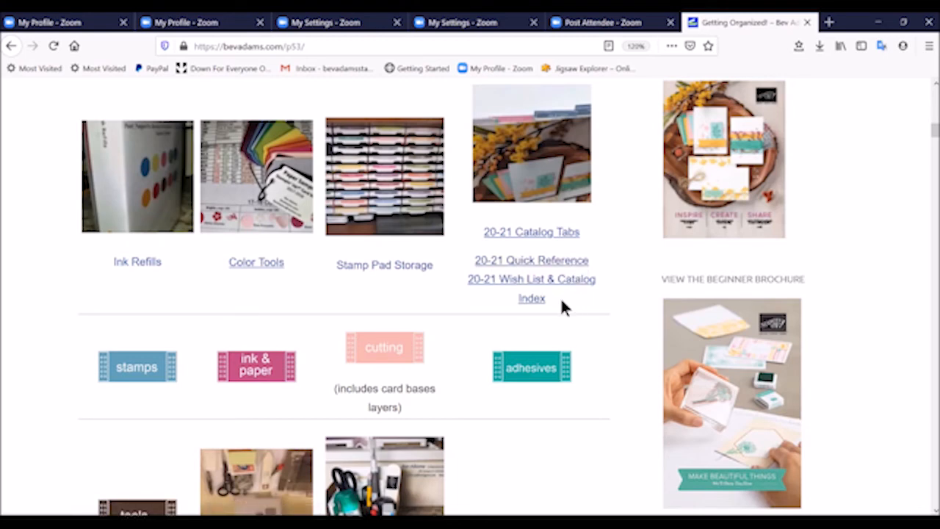
{"action": "scroll", "scroll_direction": "down", "scroll_amount": 3}
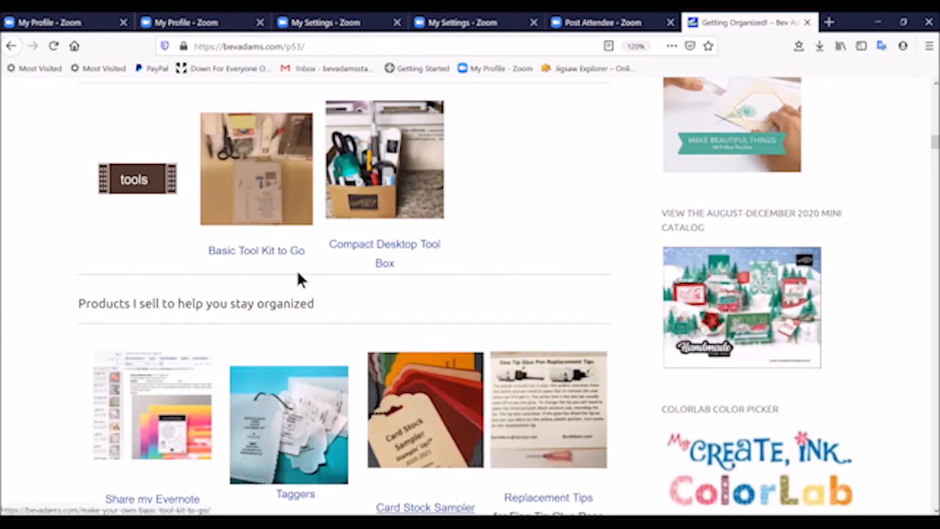
{"action": "mouse_move", "coordinate": [482, 272]}
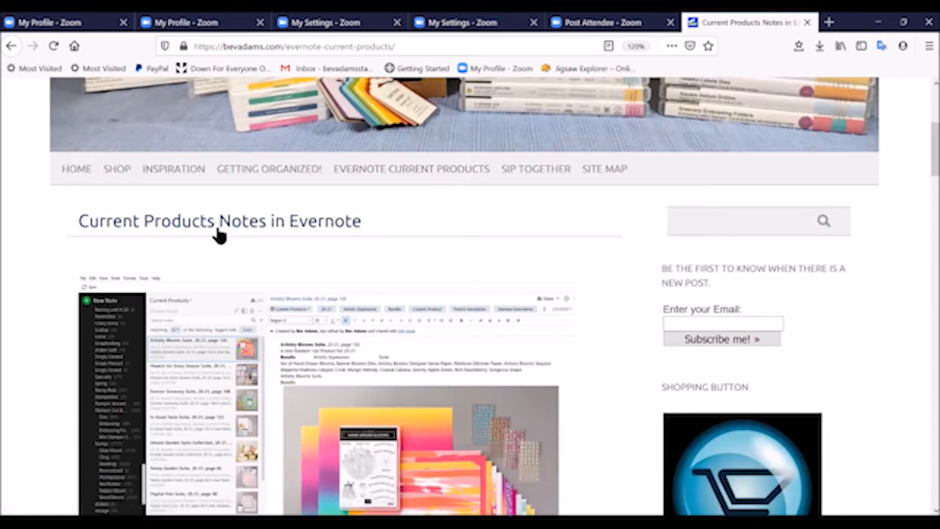
Step: Scroll through the Current Products Notes in Evernote page
{"action": "scroll", "scroll_direction": "down", "scroll_amount": 3}
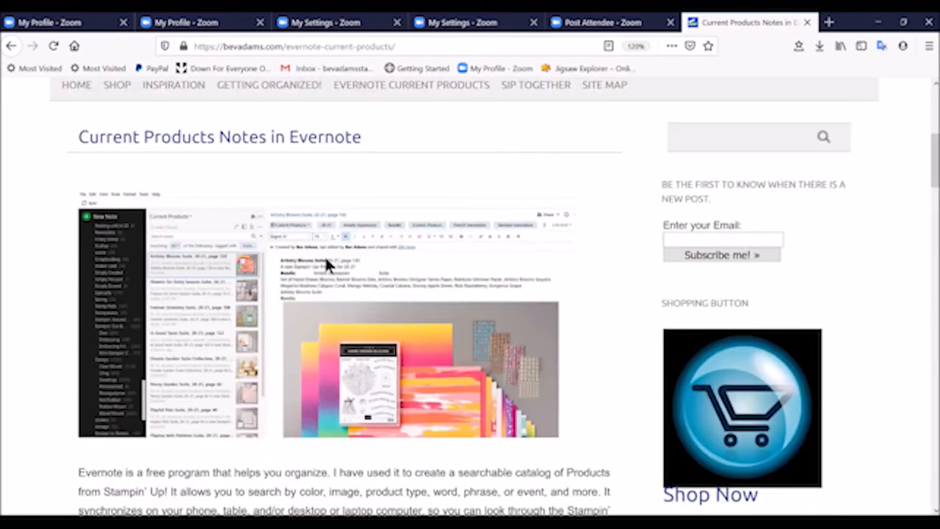
{"action": "scroll", "scroll_direction": "down", "scroll_amount": 3}
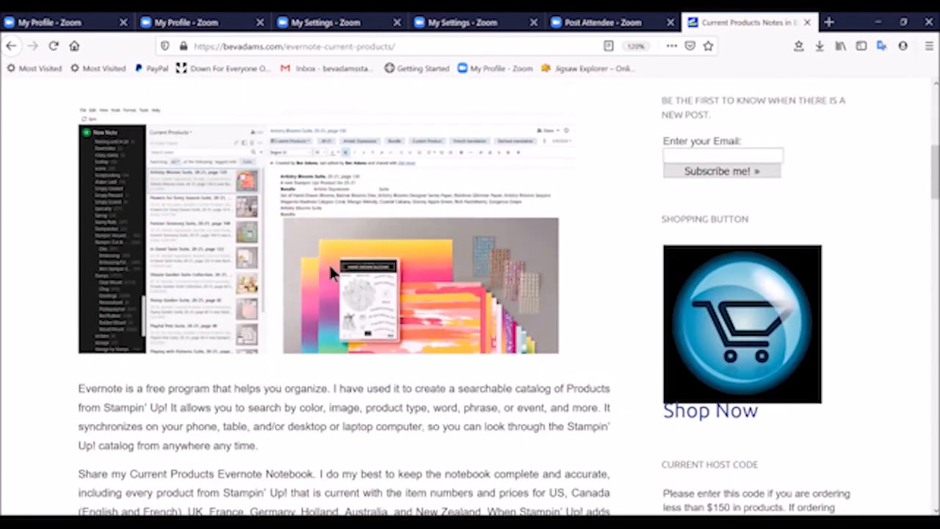
{"action": "scroll", "scroll_direction": "up", "scroll_amount": 3}
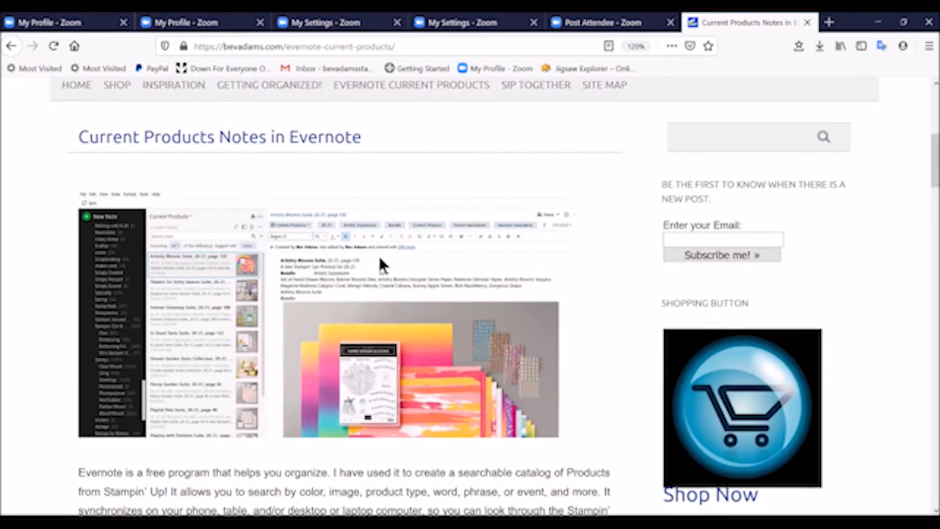
Step: Go to the SIP Together page and bring up its full team-joining offer
{"action": "left_click", "coordinate": [534, 84]}
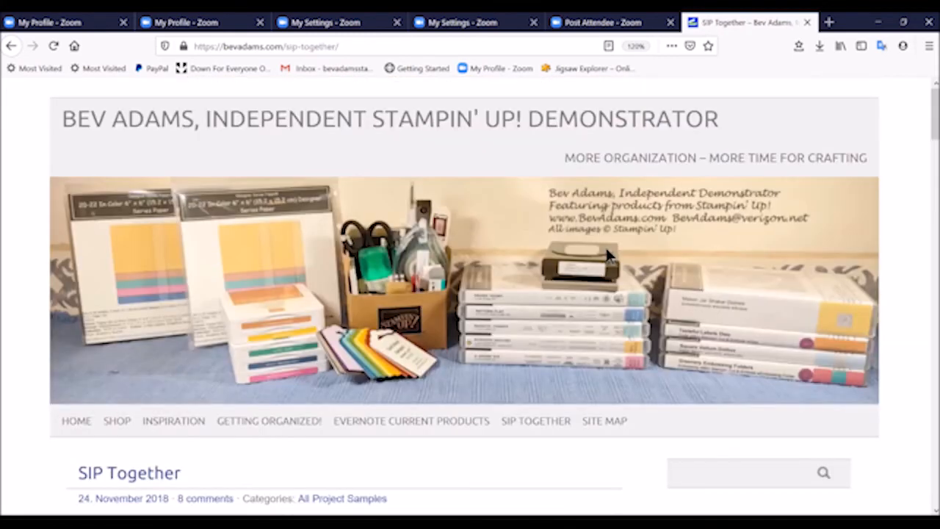
{"action": "scroll", "scroll_direction": "down", "scroll_amount": 3}
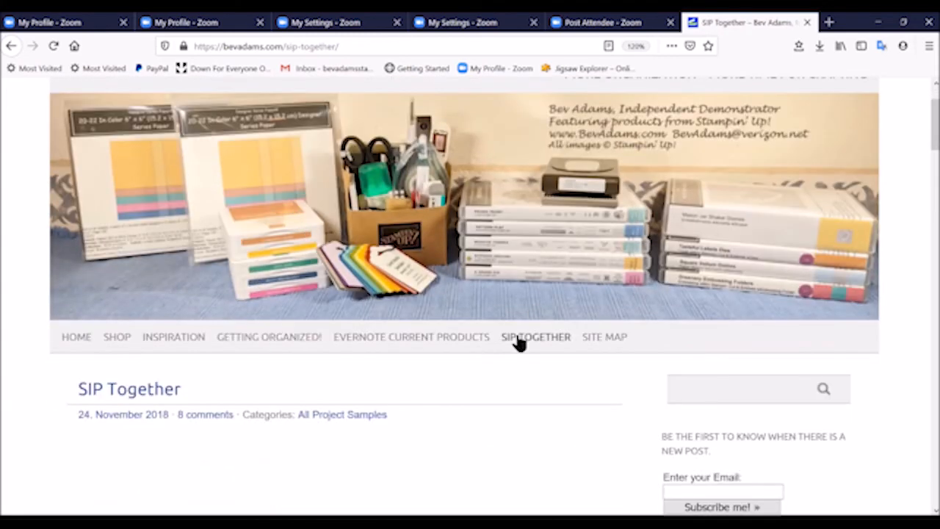
{"action": "left_click", "coordinate": [535, 336]}
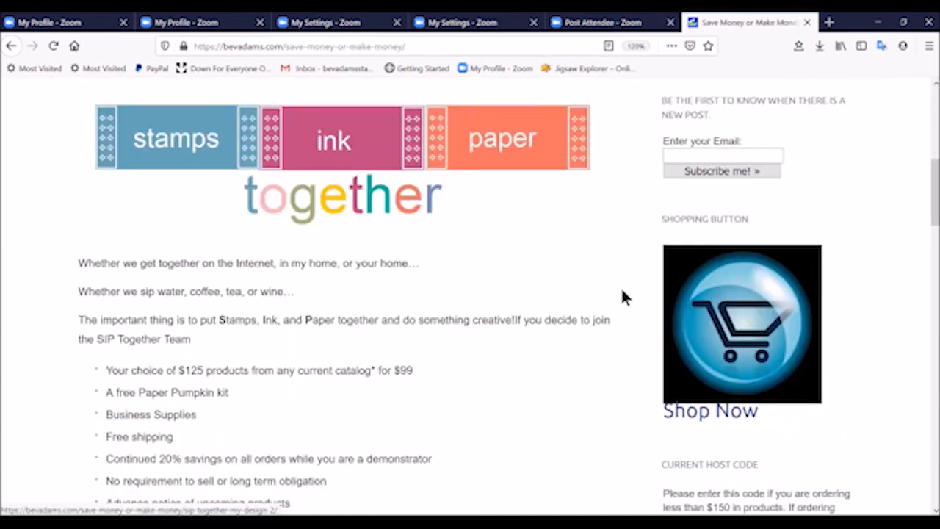
{"action": "mouse_move", "coordinate": [540, 335]}
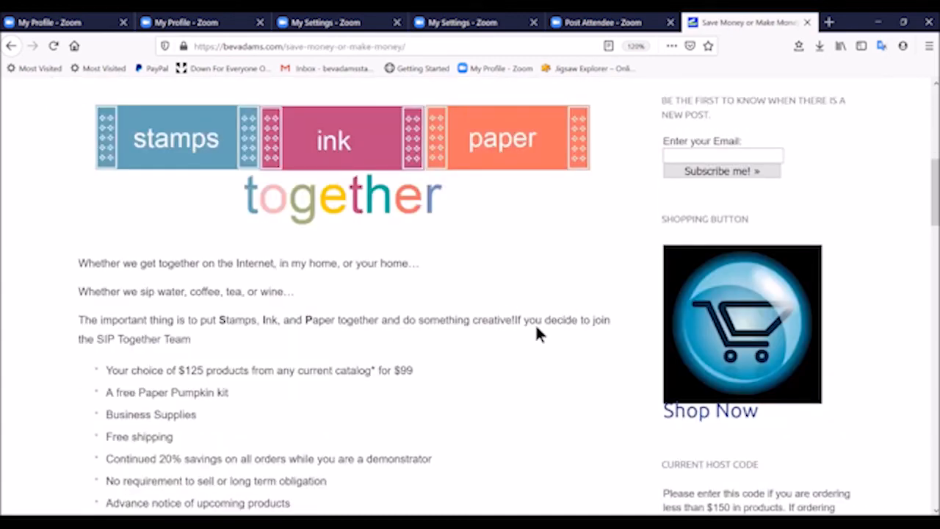
{"action": "mouse_move", "coordinate": [467, 346]}
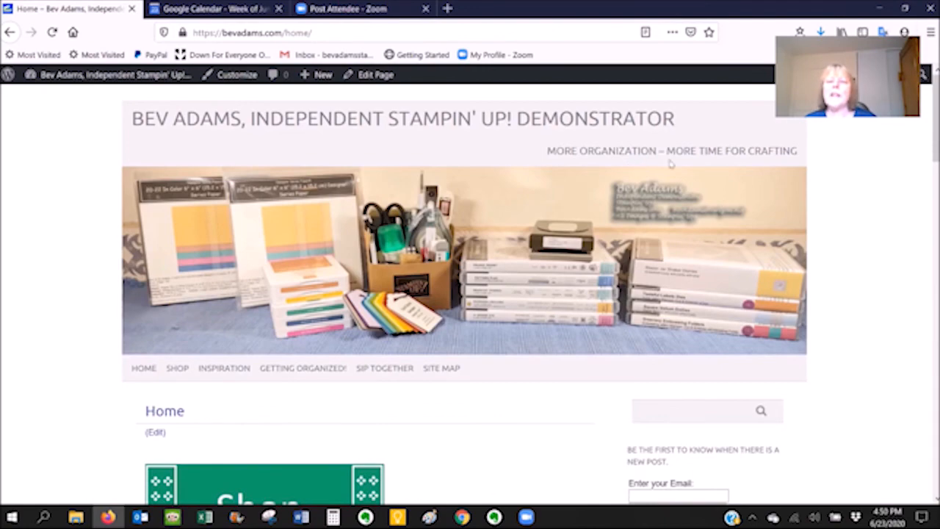
{"action": "mouse_move", "coordinate": [600, 226]}
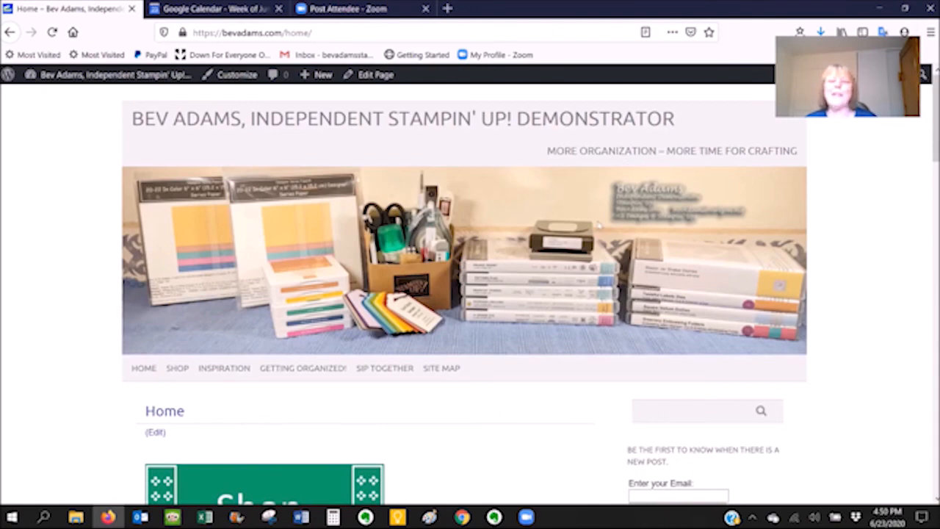